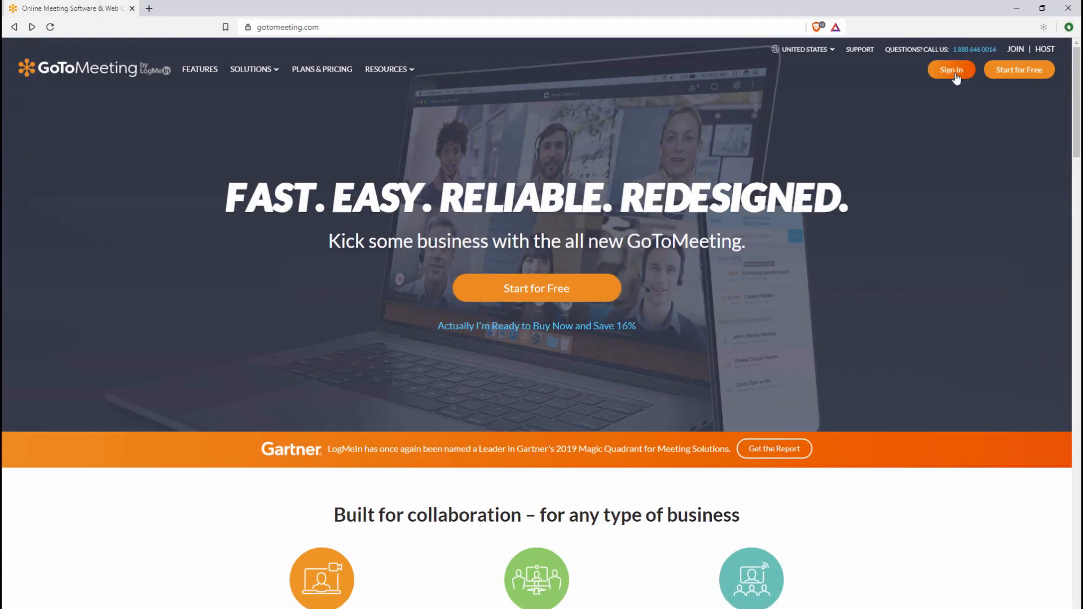
Step: Sign in to GoToMeeting from gotomeeting.com to reach the meetings hub
click(951, 69)
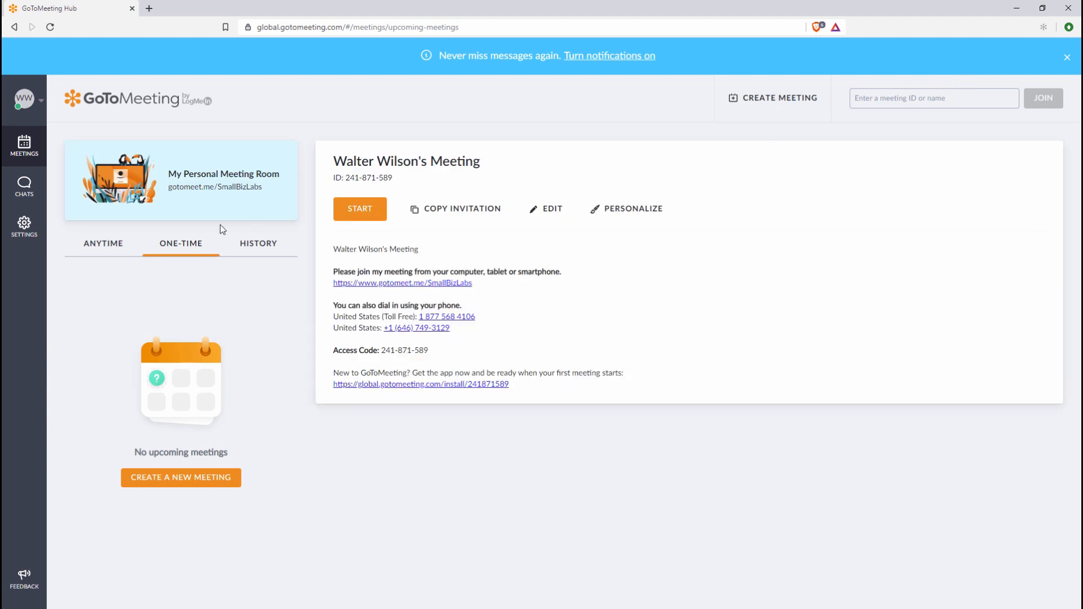
mouse_move(23, 227)
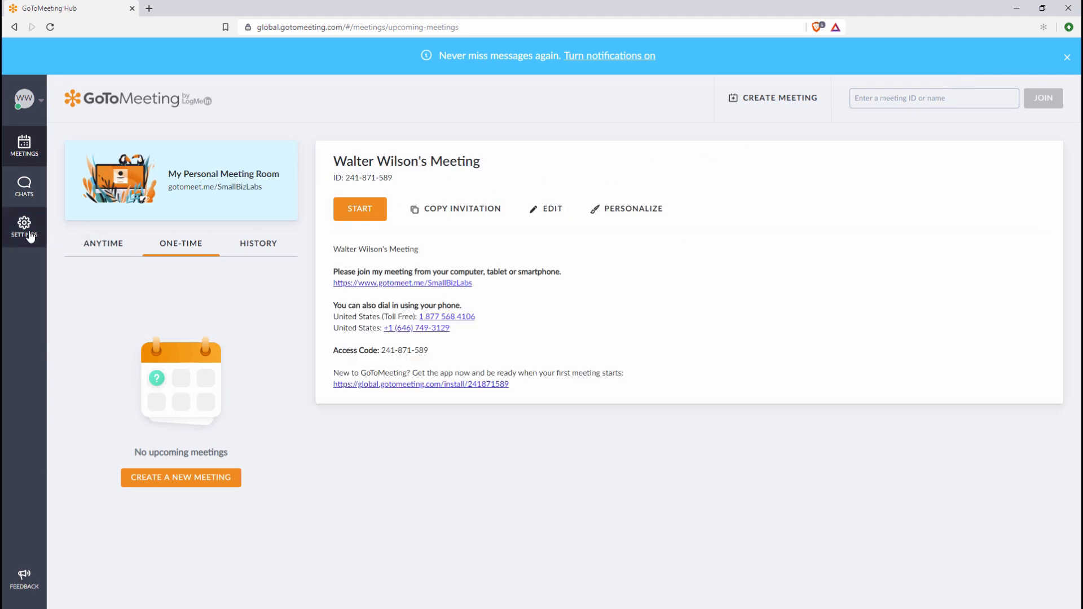
Step: Open Settings and show the Calendar Sync page with the Outlook scheduler download
click(24, 228)
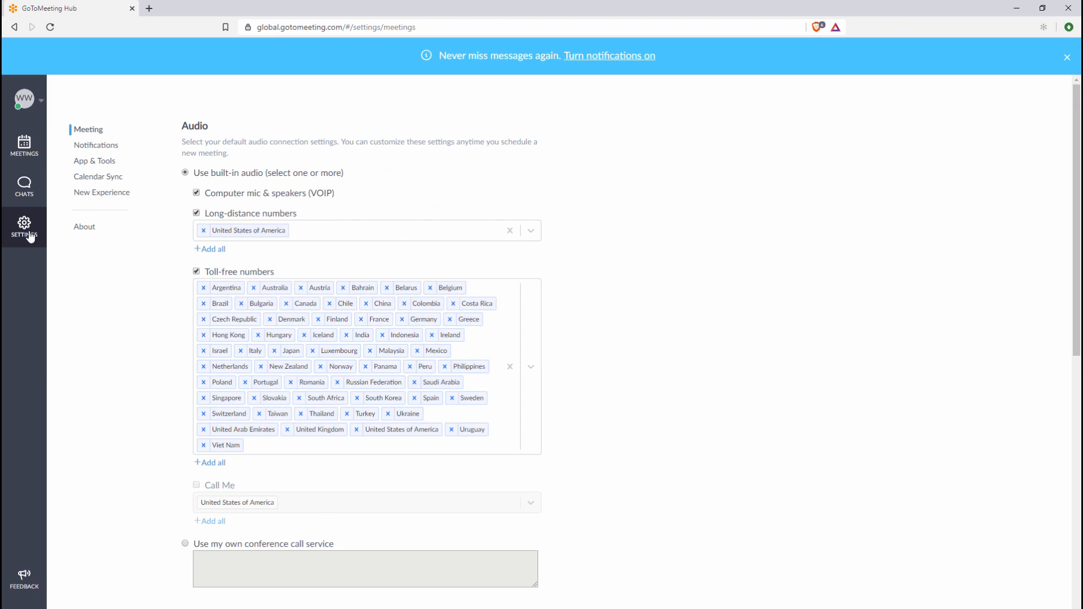
mouse_move(99, 182)
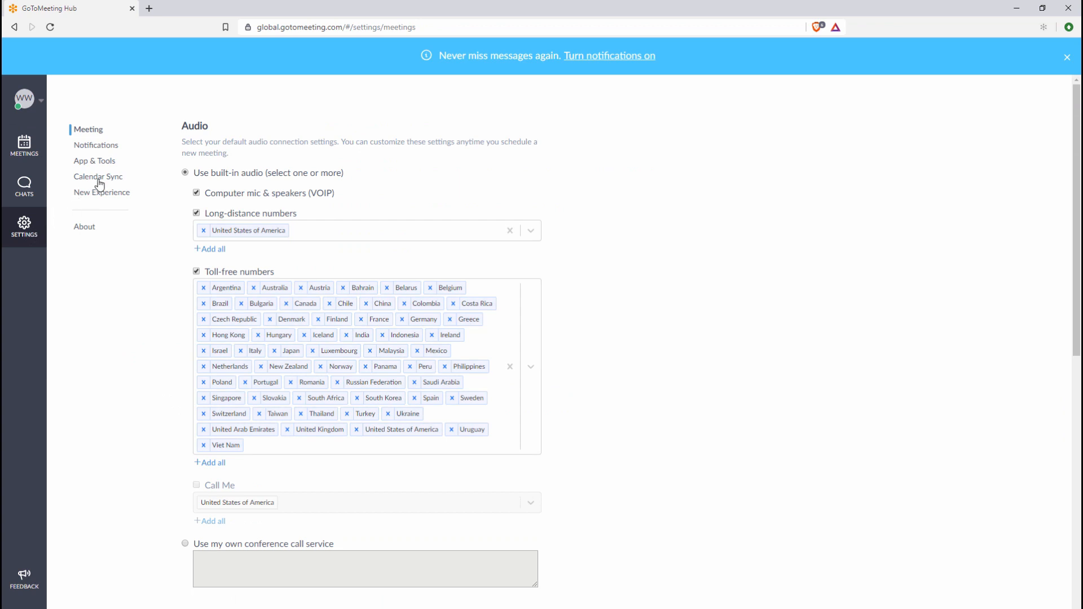
click(98, 176)
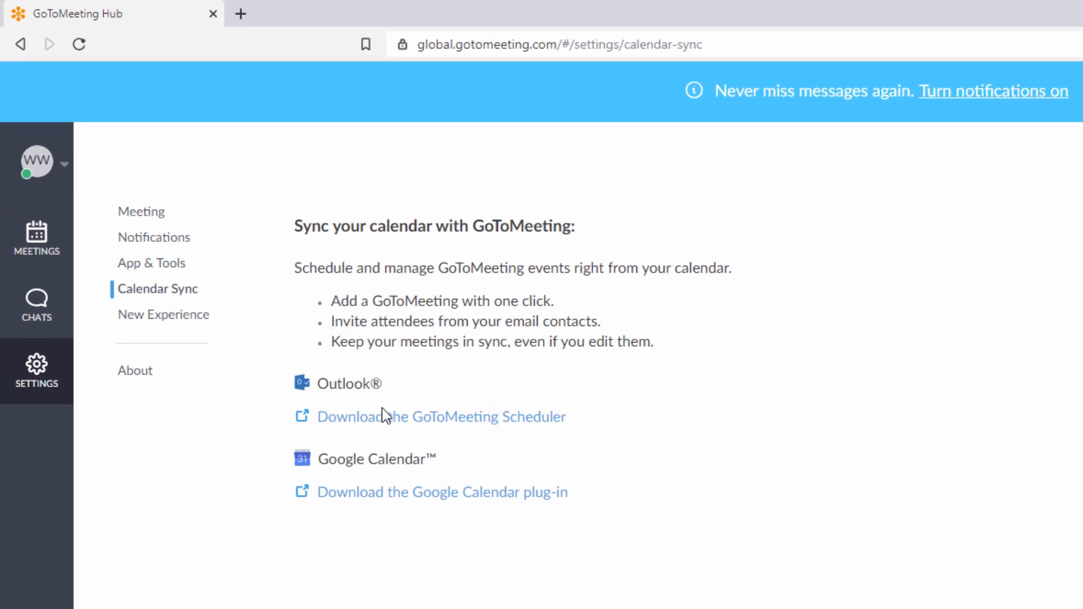
mouse_move(397, 427)
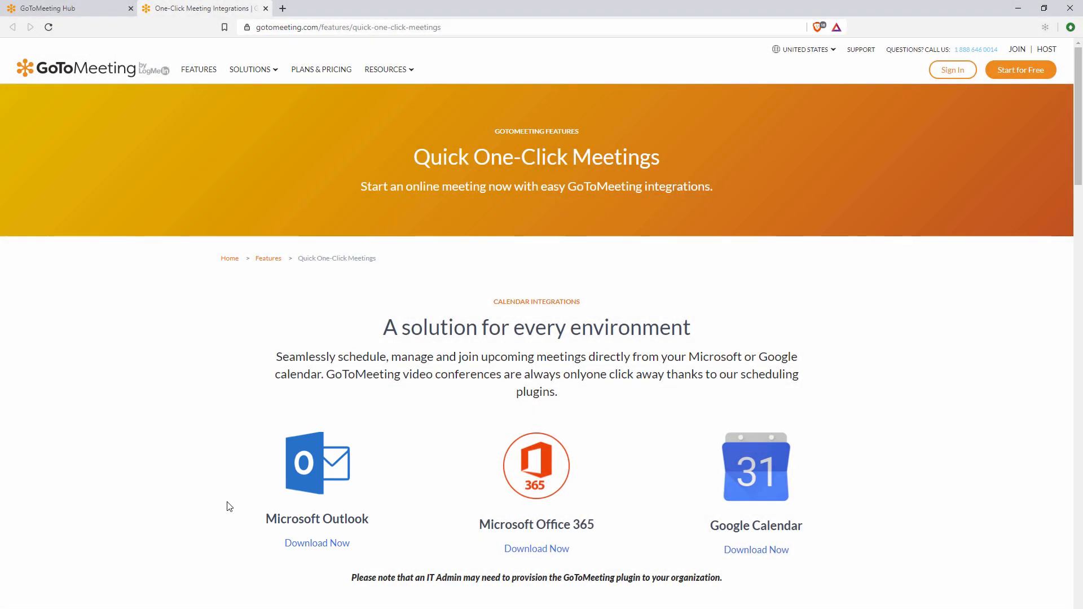
mouse_move(308, 551)
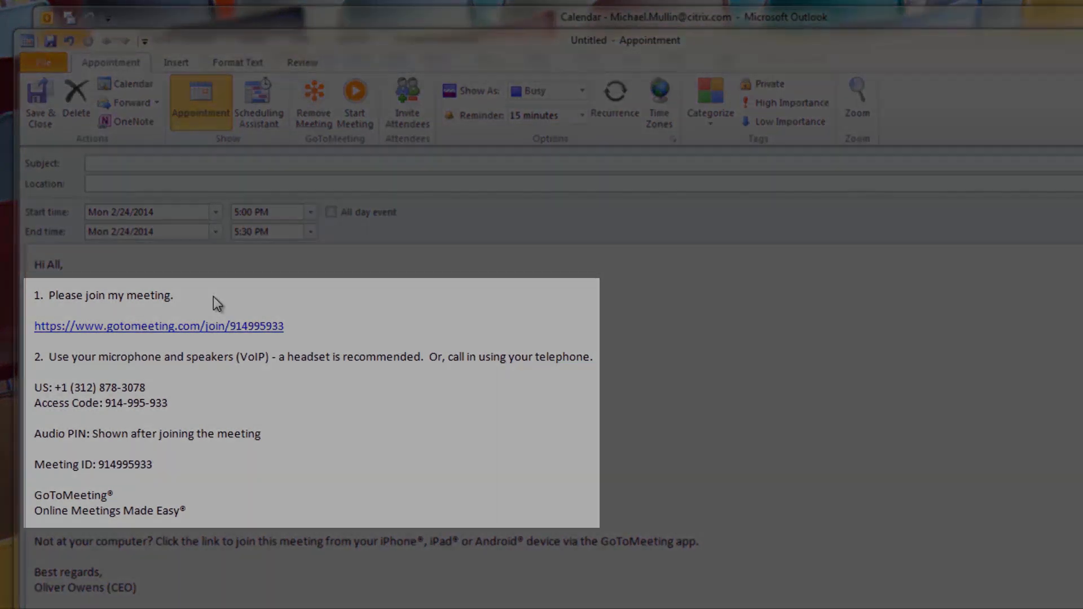
Step: Save and close the 5 PM February 24, 2014 Team Meeting with GoToMeeting details
click(40, 103)
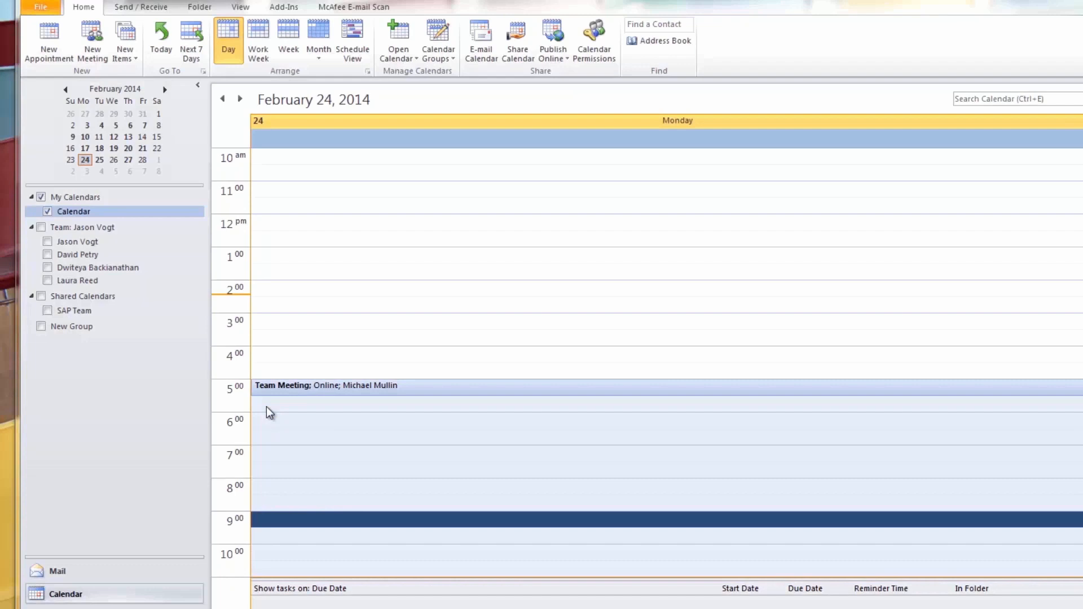